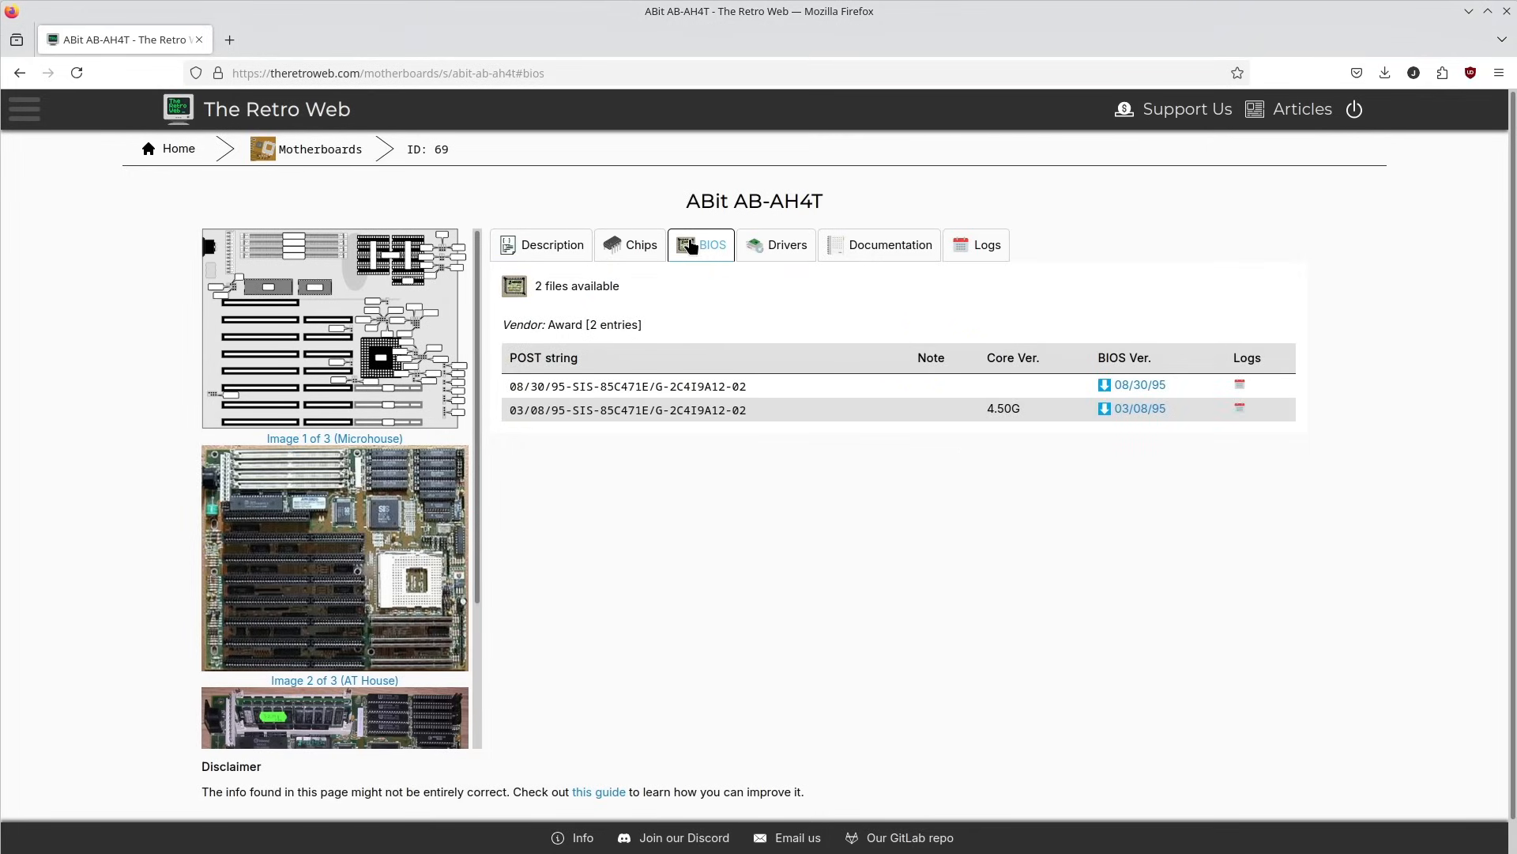
pyautogui.moveTo(948, 398)
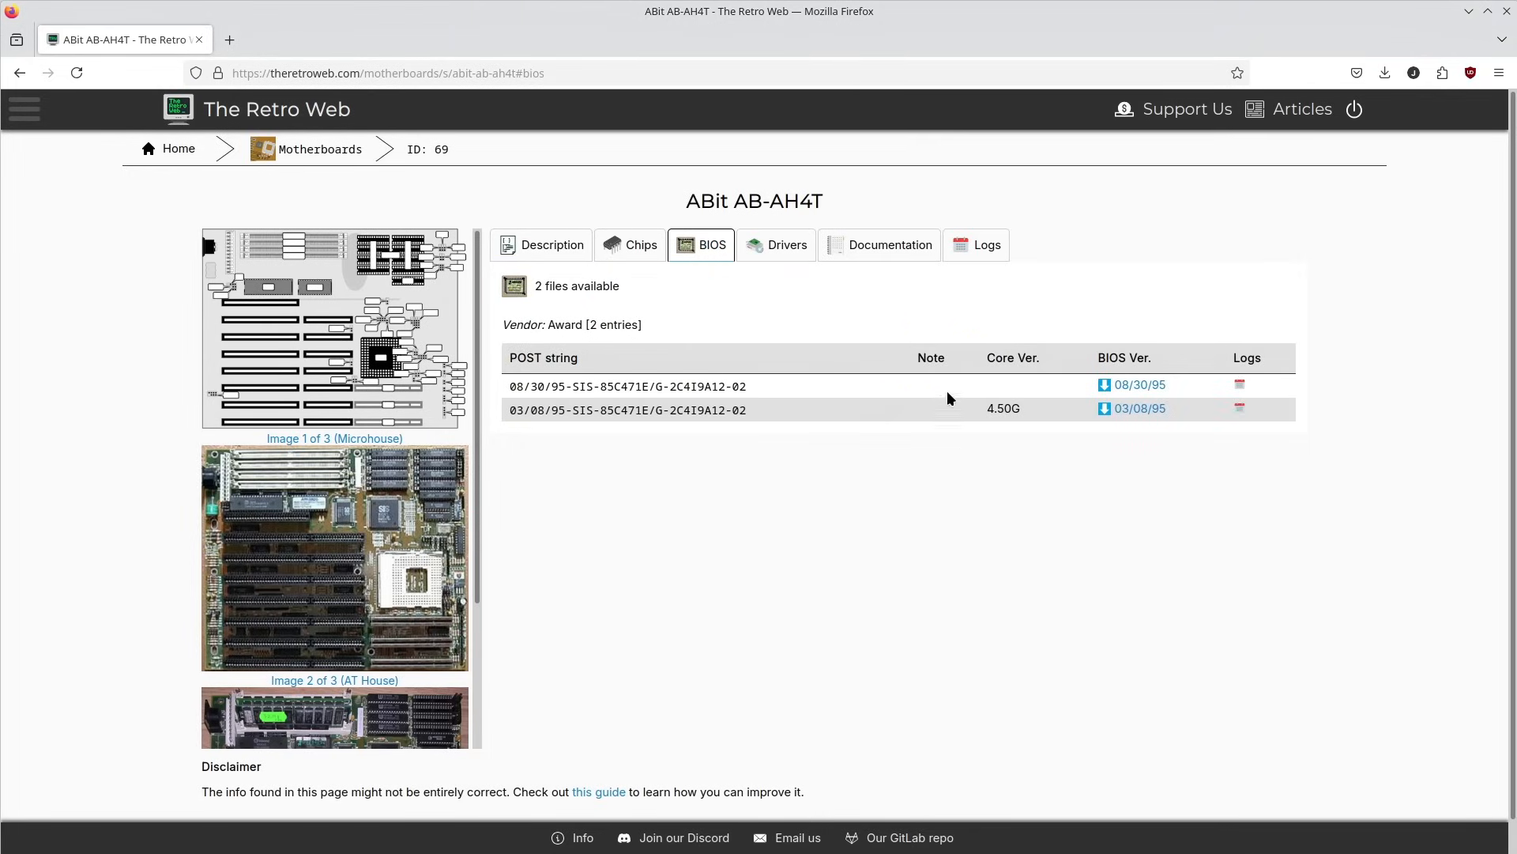
pyautogui.moveTo(1140, 385)
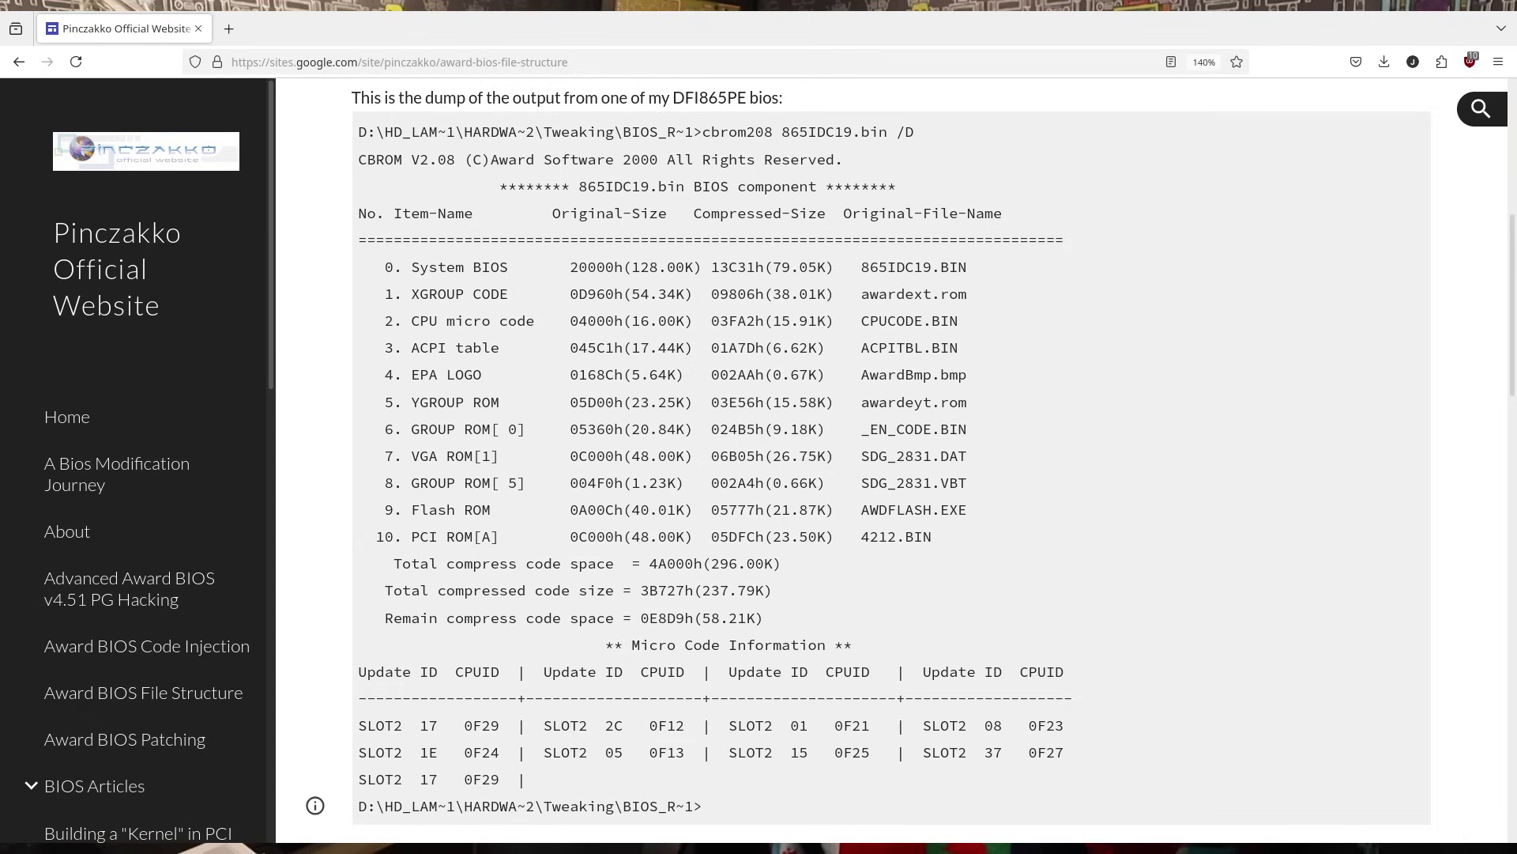
# Switch to the archive.espec.ws tab with download details for CBROM Ver 2.15 (2001).
pyautogui.click(115, 29)
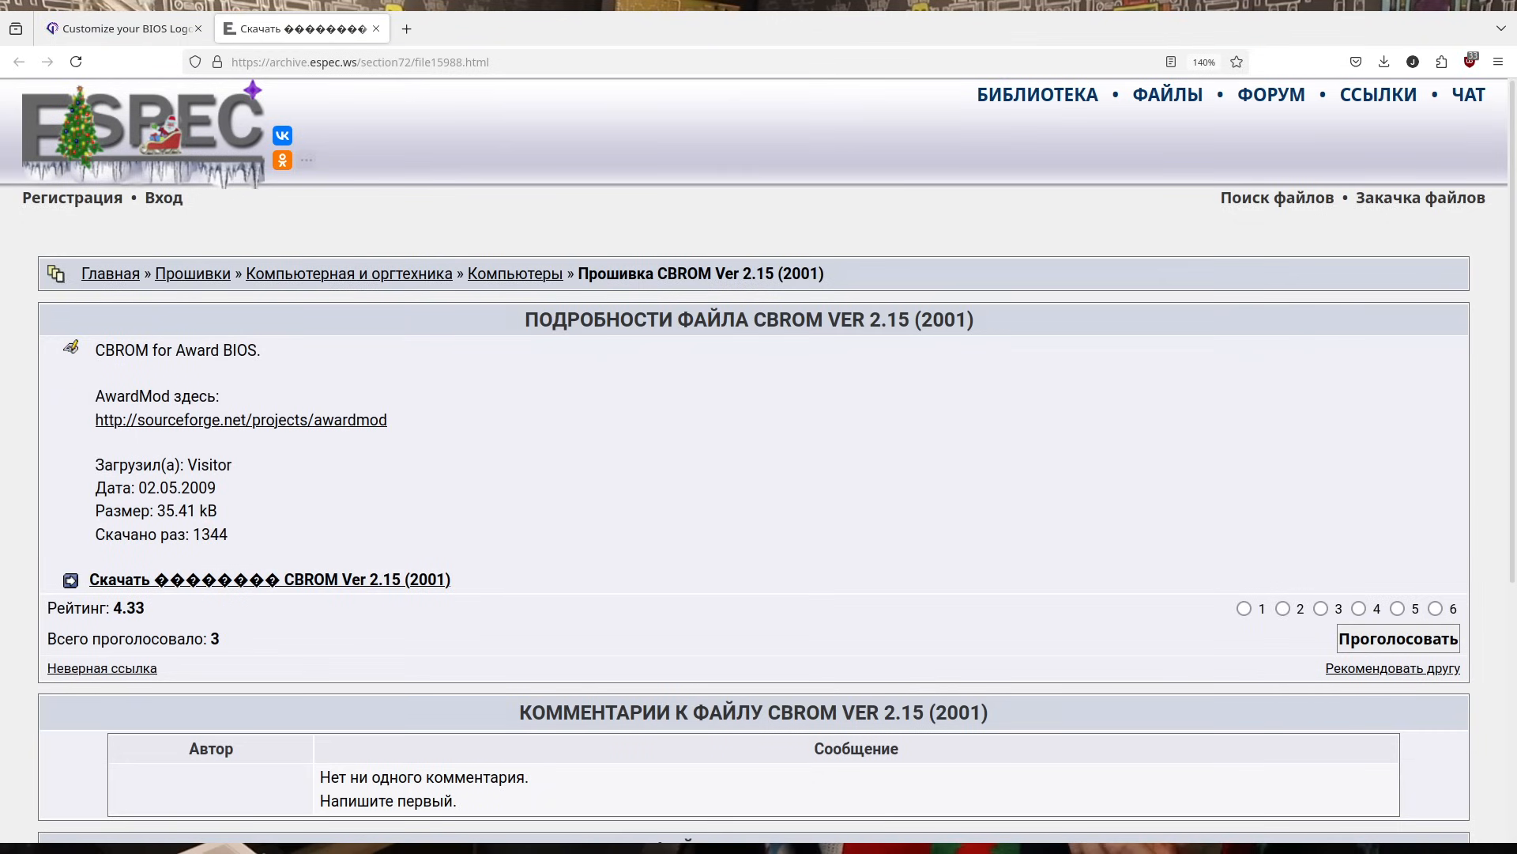
pyautogui.click(121, 28)
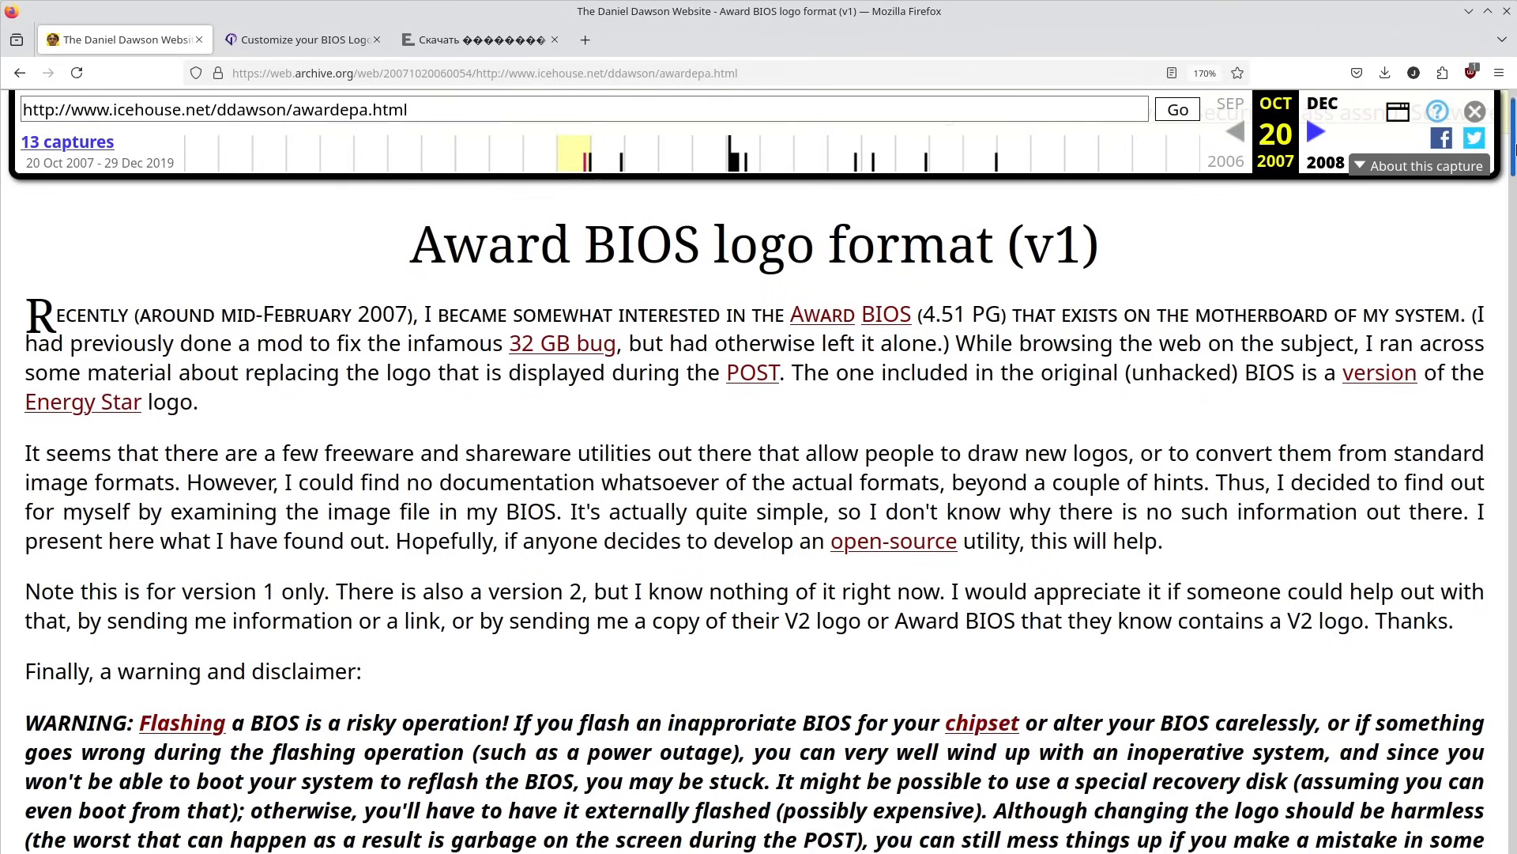
pyautogui.scroll(-3)
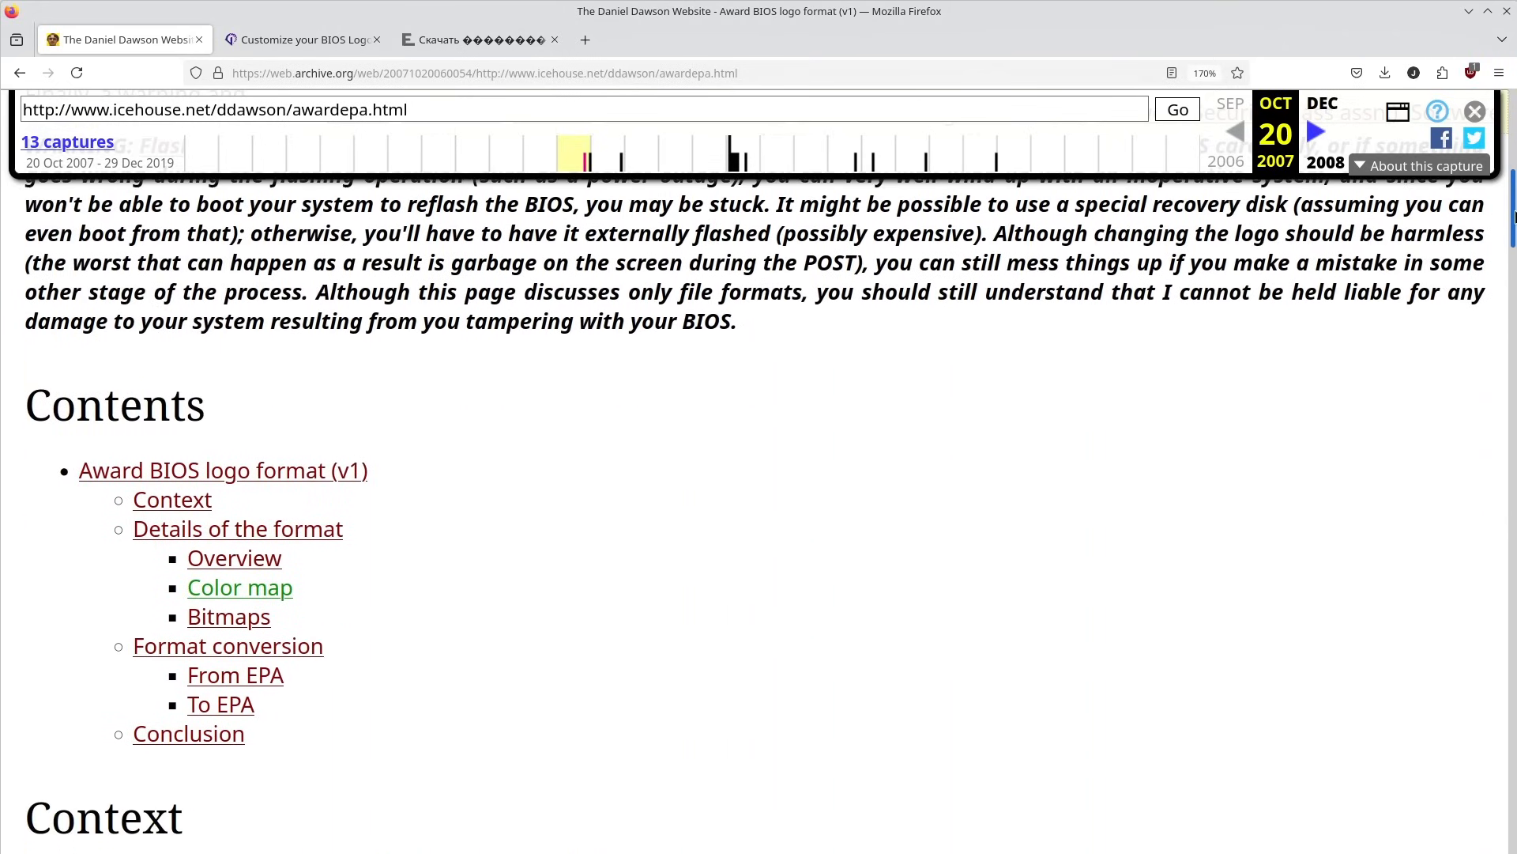
pyautogui.scroll(-3)
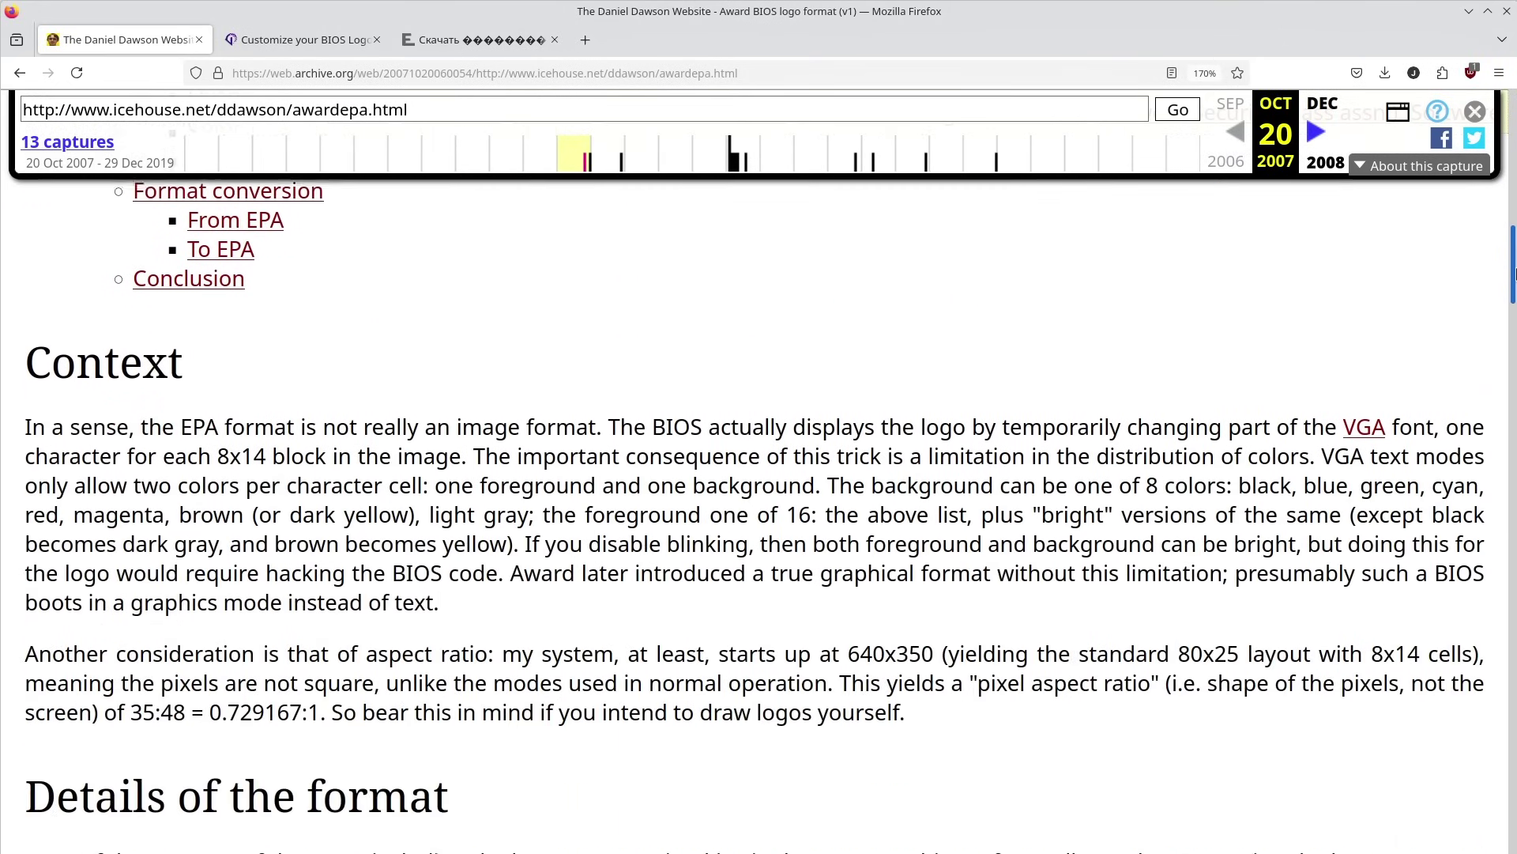
pyautogui.scroll(-3)
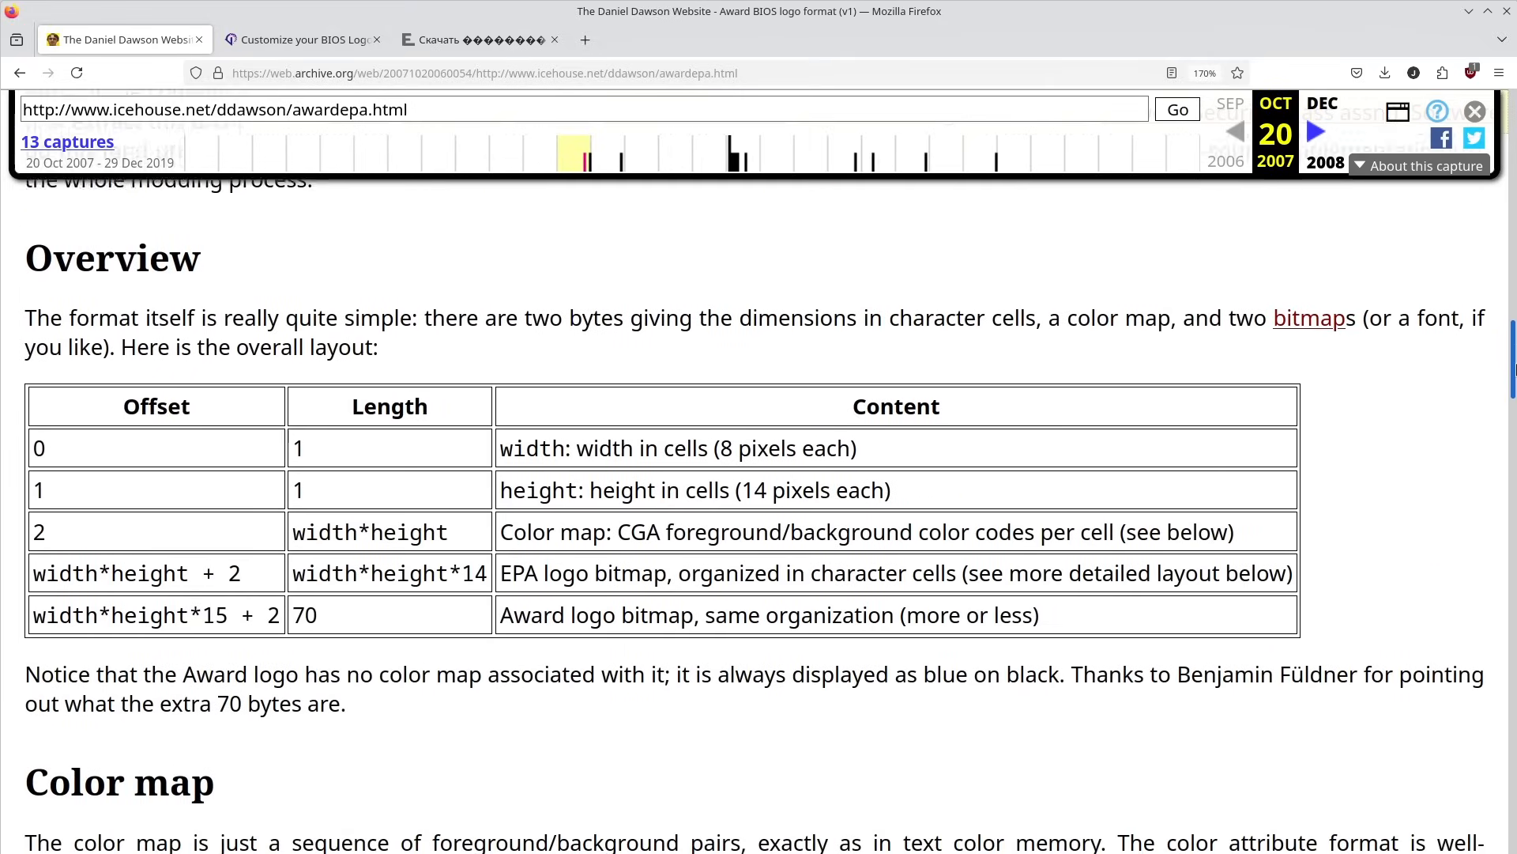